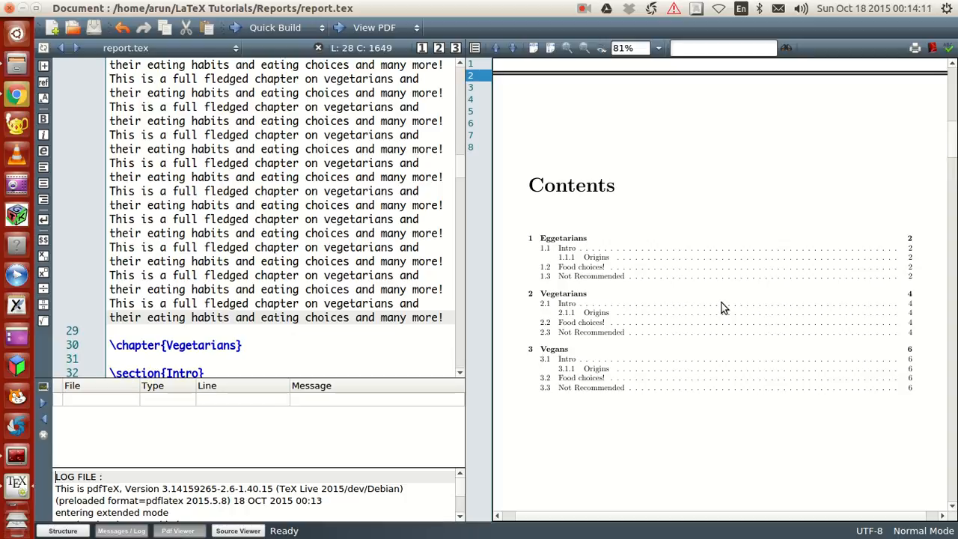
Permanently delete the seven generated build files from the Reports folder
scroll(down, 3)
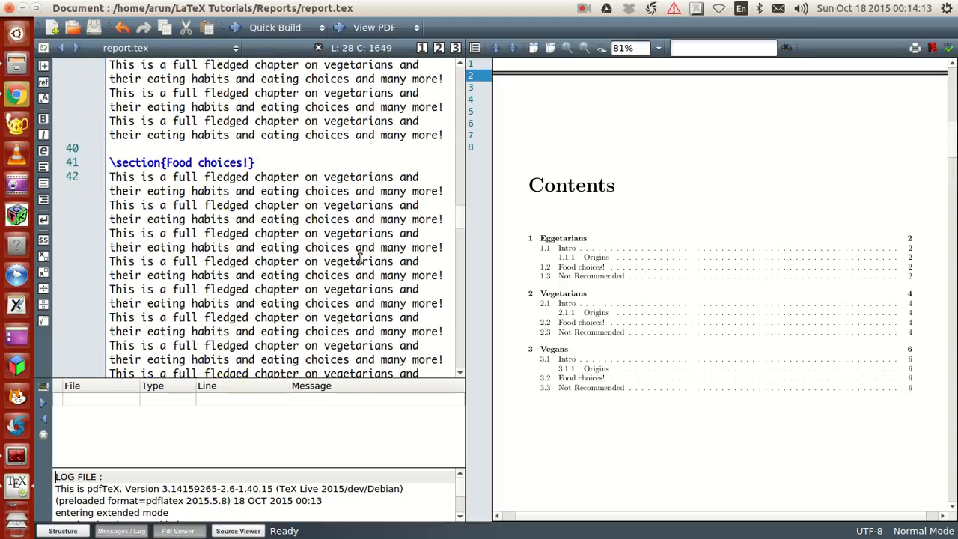
scroll(down, 3)
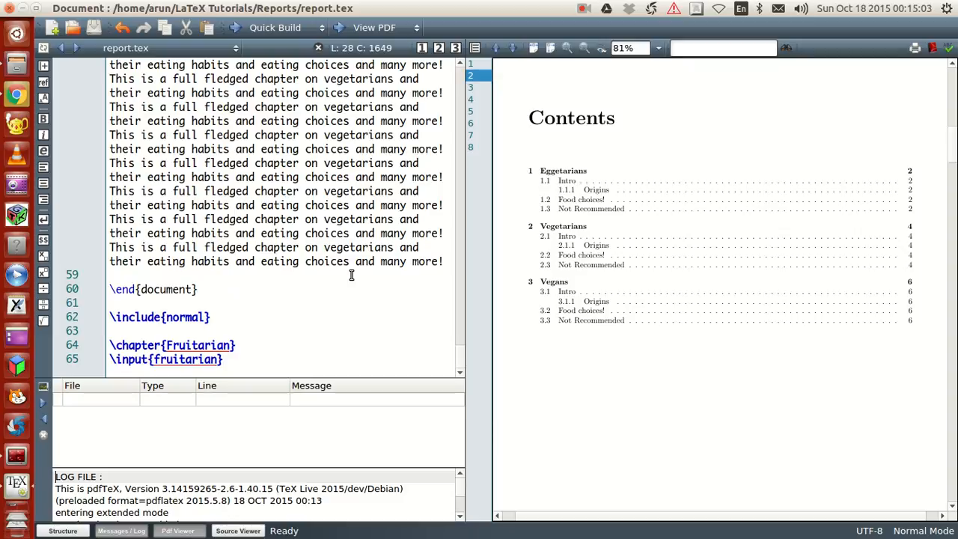
click(61, 47)
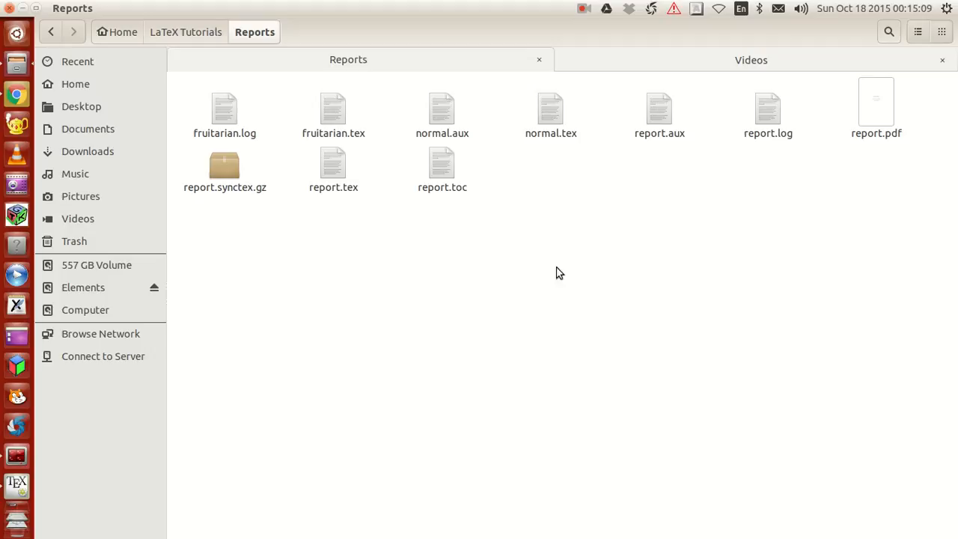
click(223, 112)
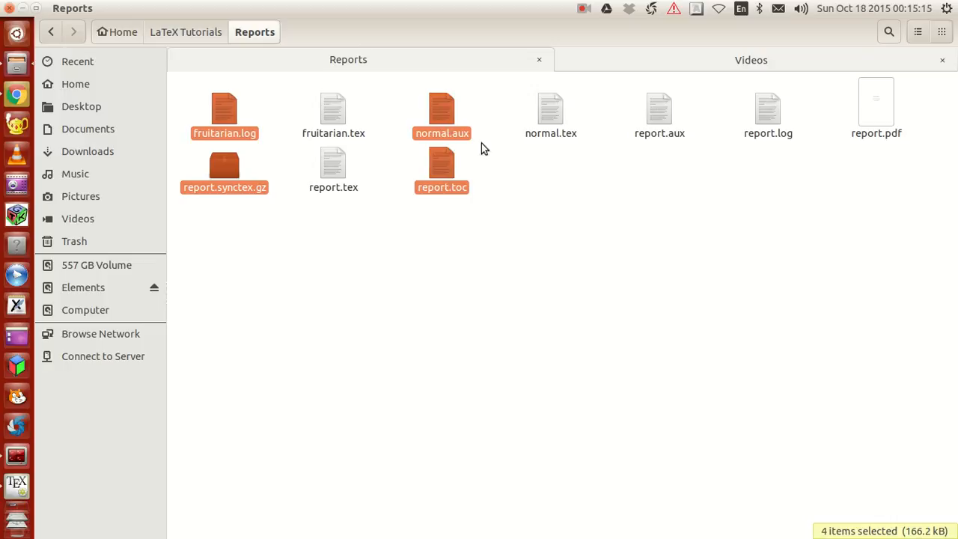
click(767, 114)
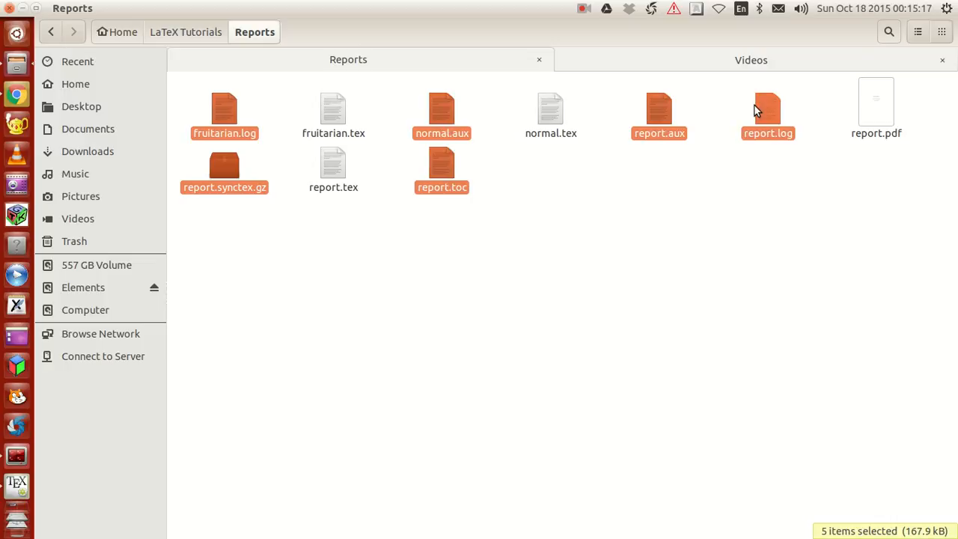
key(Delete)
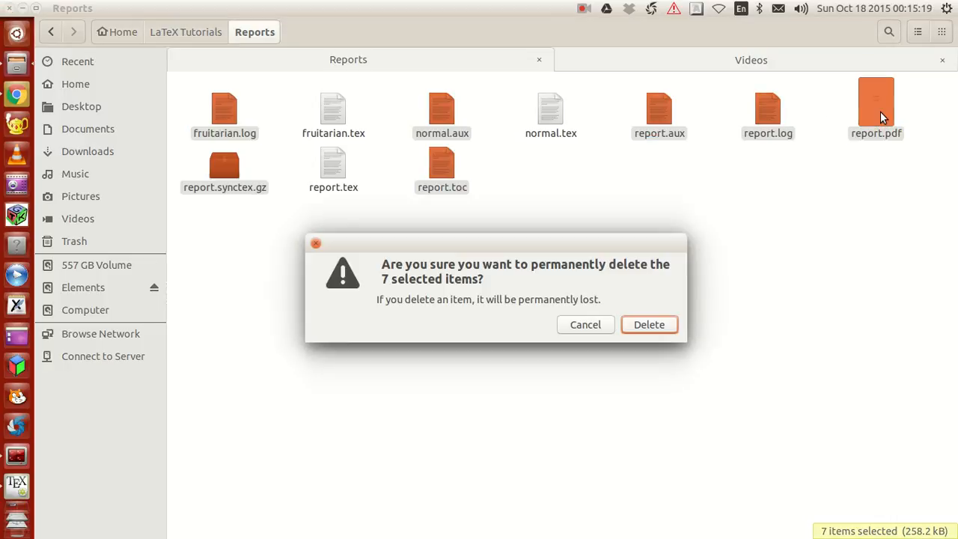
click(648, 324)
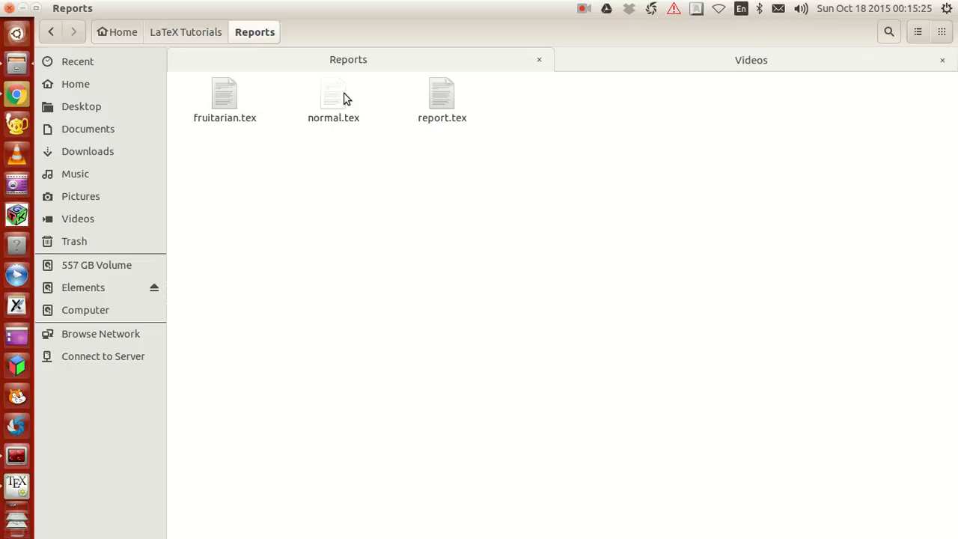
mouse_move(512, 116)
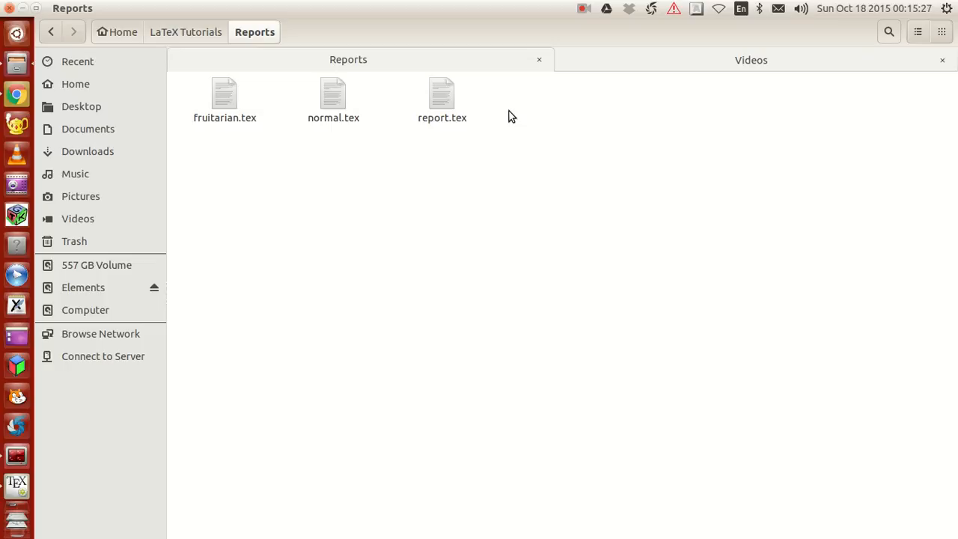
Select normal.tex in Reports and bring up its right-click actions
click(442, 98)
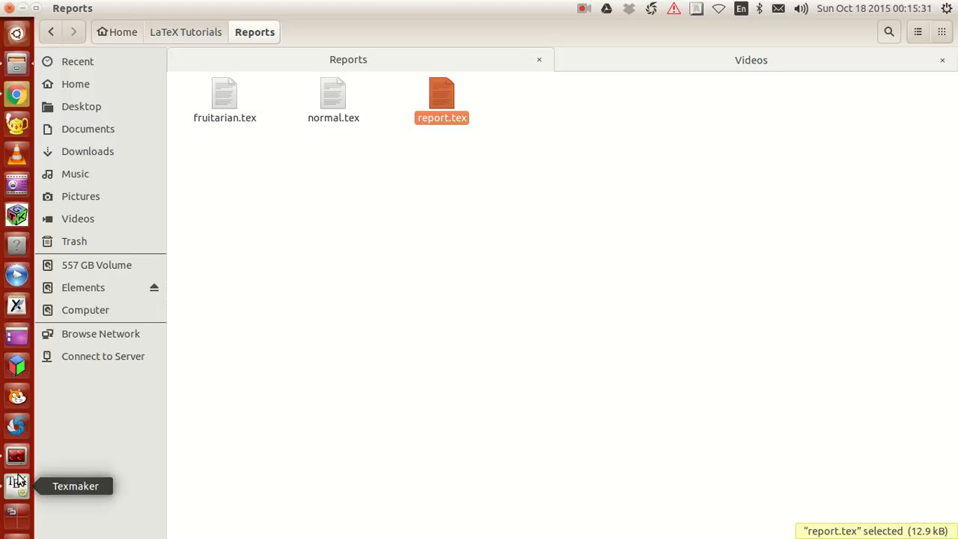
click(333, 97)
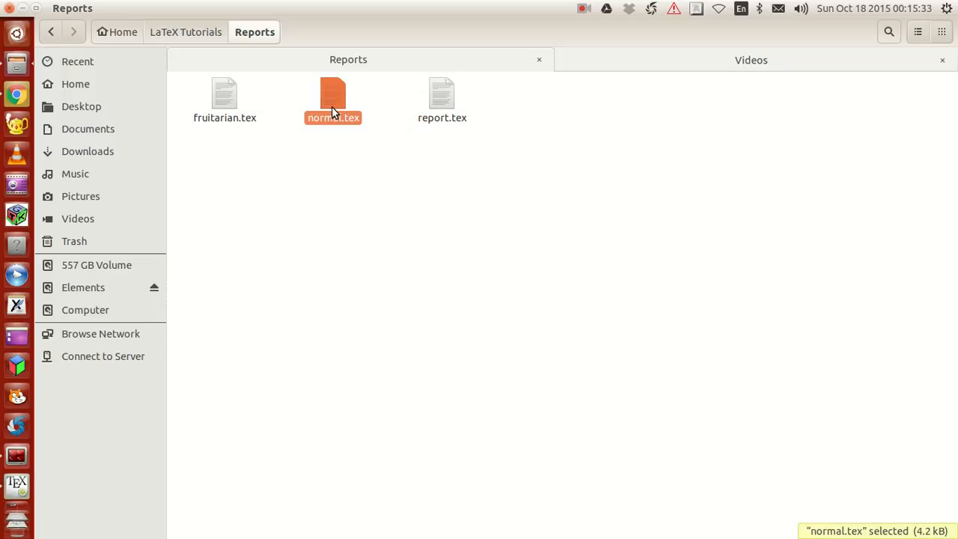
mouse_move(309, 113)
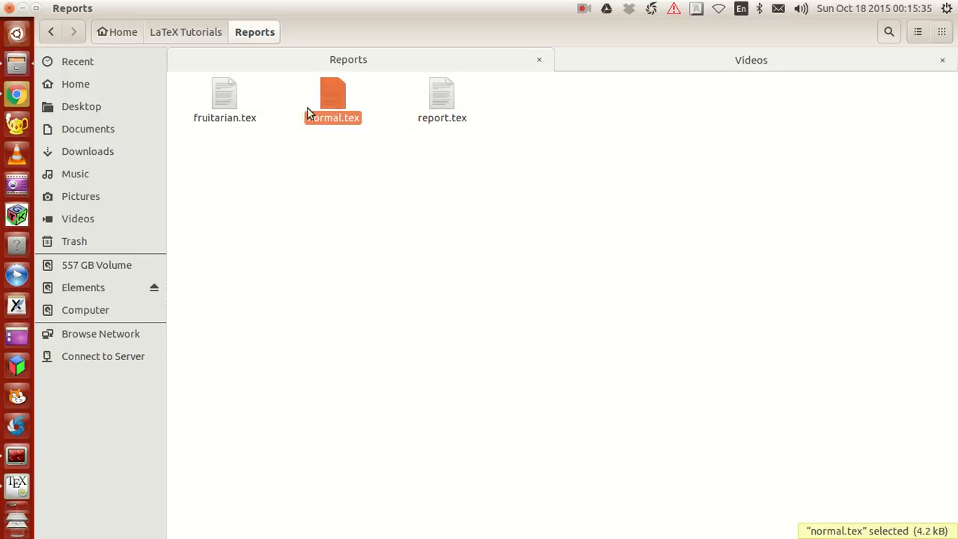
mouse_move(341, 110)
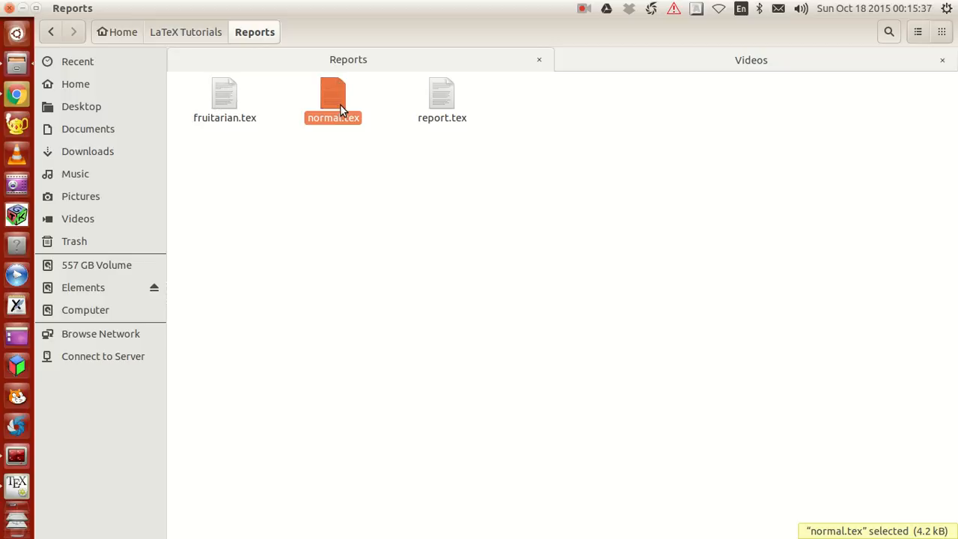
right_click(333, 97)
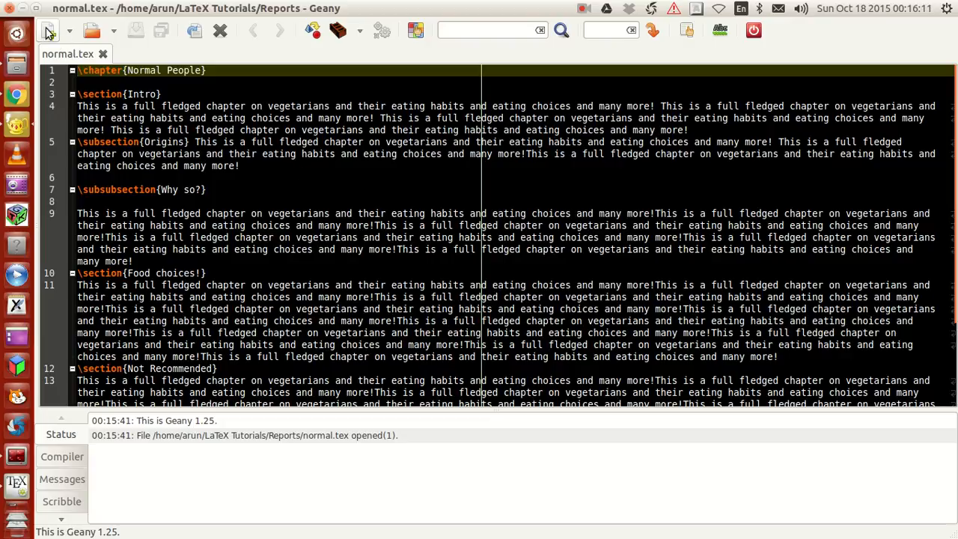
Open normal.tex in Geany to view its \chapter{Normal People} and sections
click(228, 80)
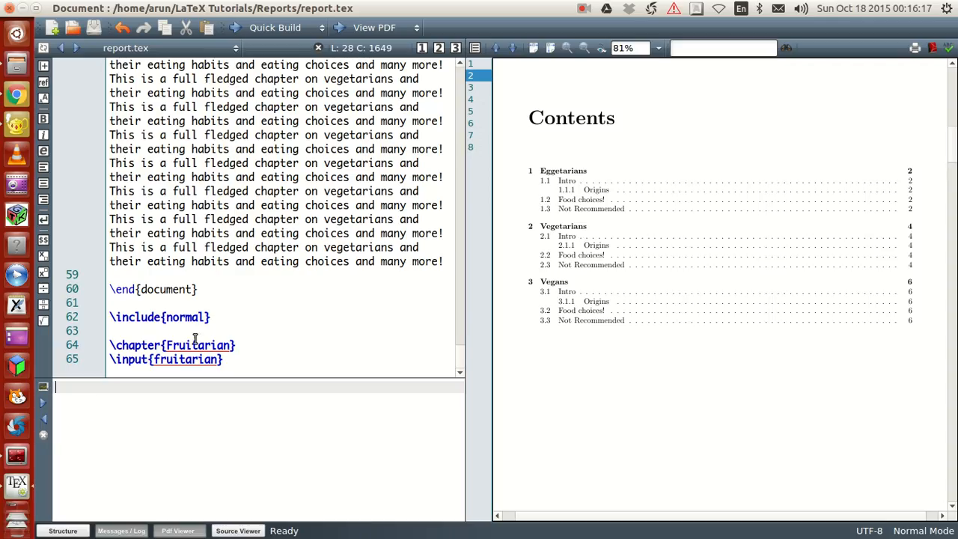
Select the whole \include{normal} line in report.tex for moving above \end{document}
triple_click(159, 317)
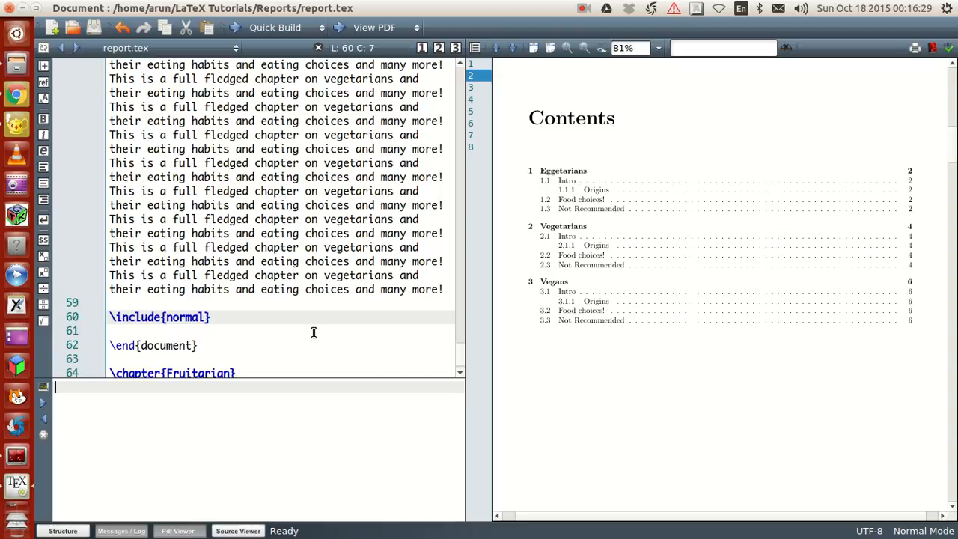
mouse_move(103, 321)
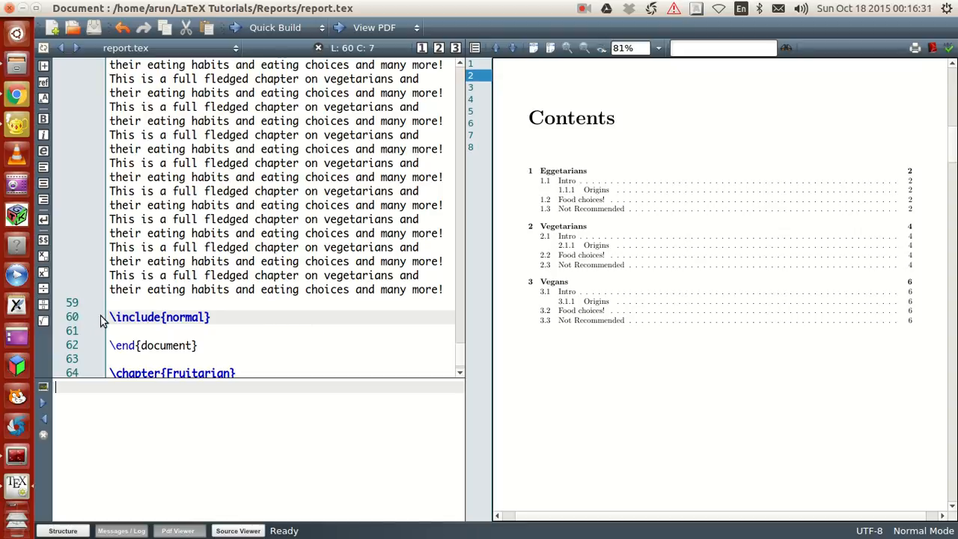
mouse_move(190, 288)
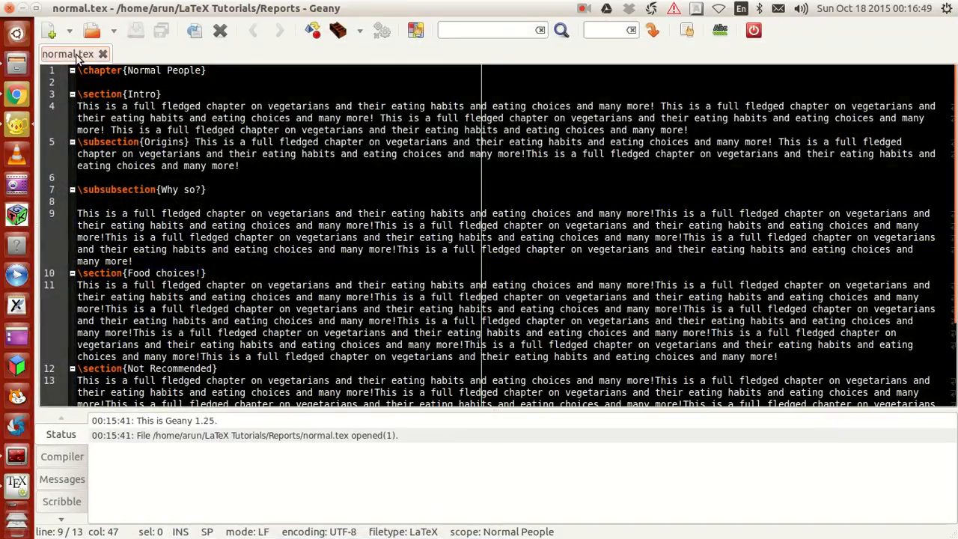
click(266, 142)
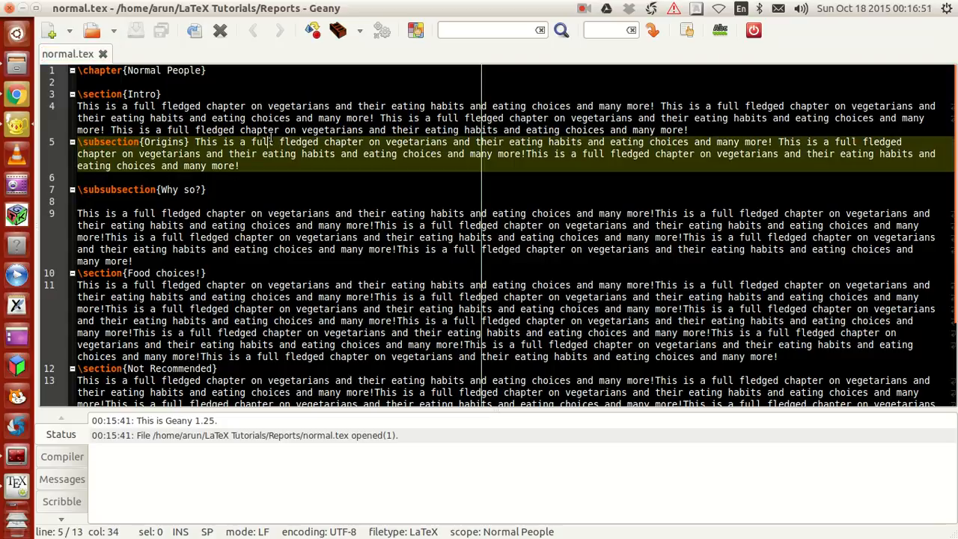
mouse_move(47, 418)
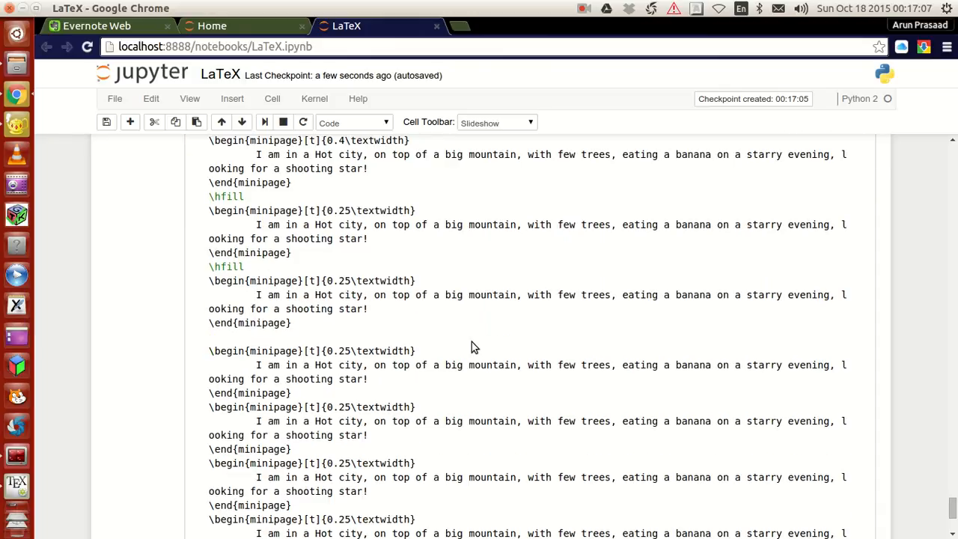
Scroll the LaTeX notebook down to the Report Writing cell on \input versus \include
scroll(down, 3)
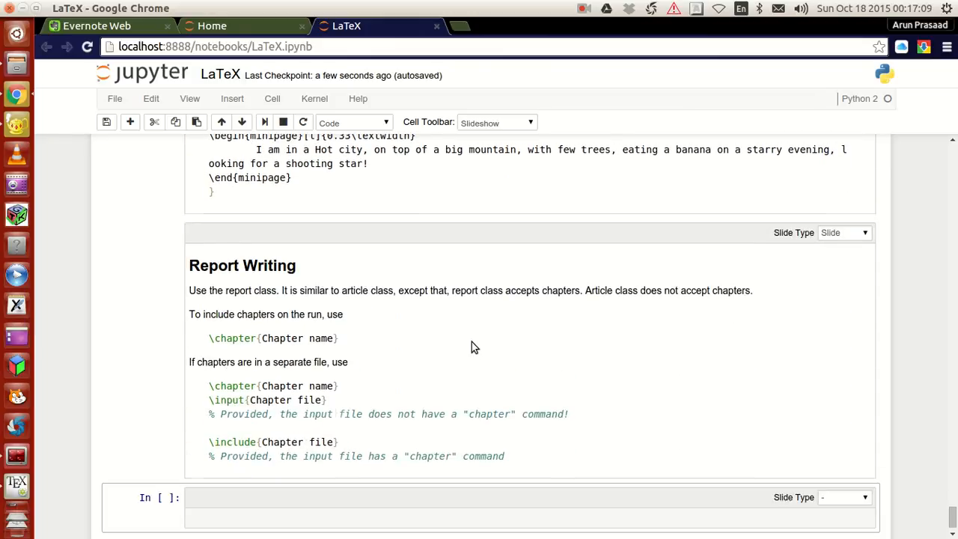
scroll(down, 3)
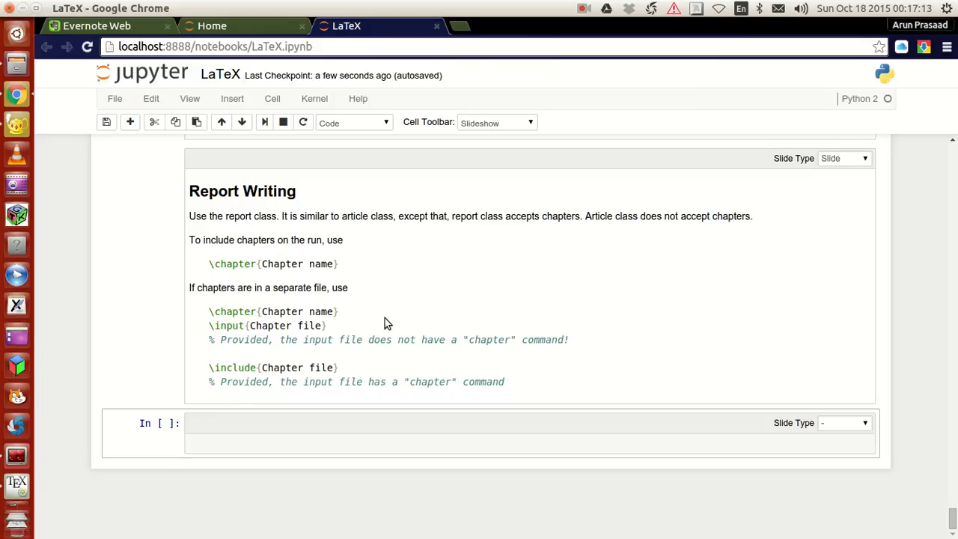
mouse_move(410, 322)
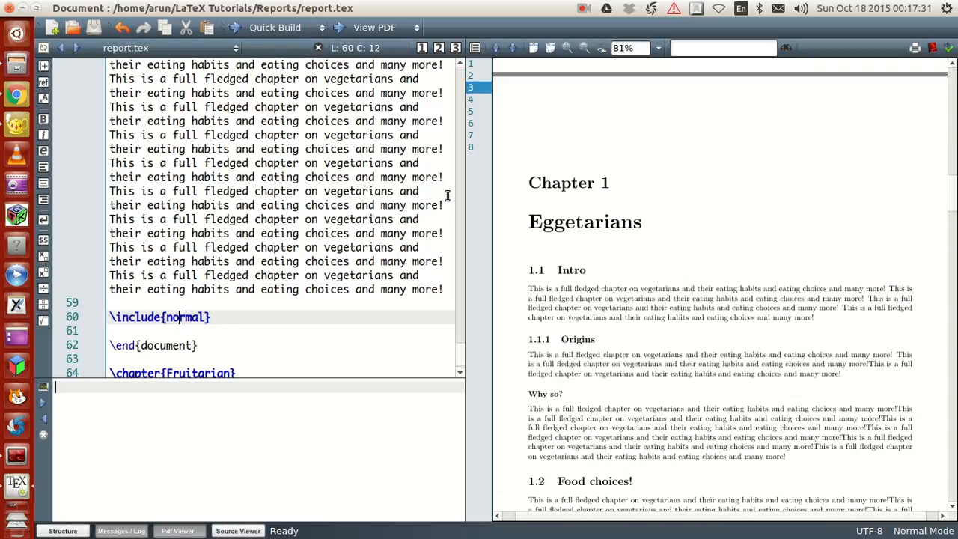
Quick Build report.tex and view the new Chapter 4, Normal People, page in the PDF
click(274, 28)
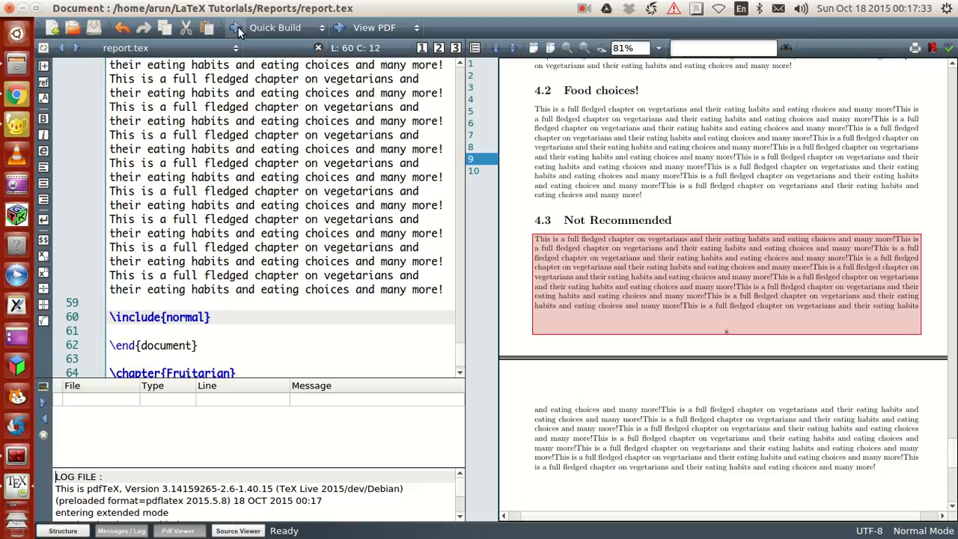
click(227, 28)
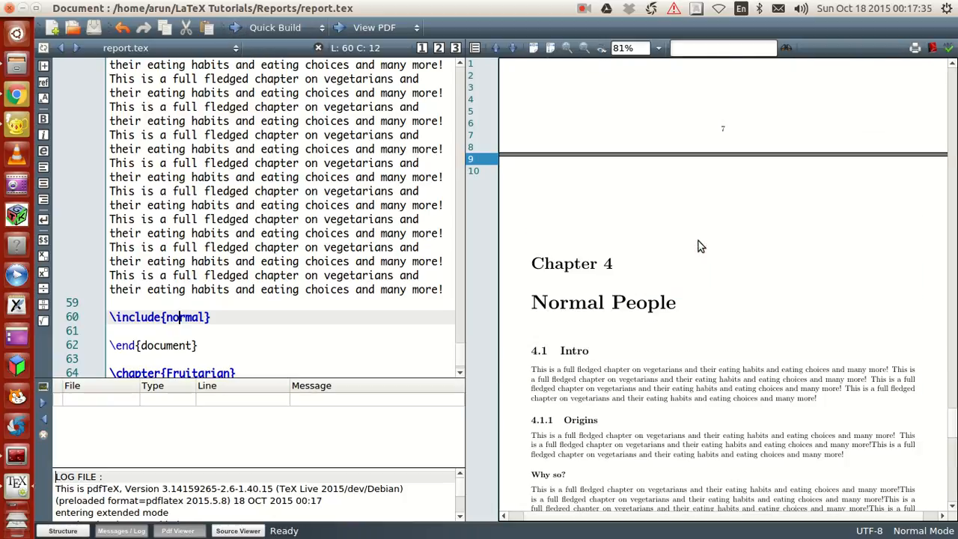
mouse_move(586, 262)
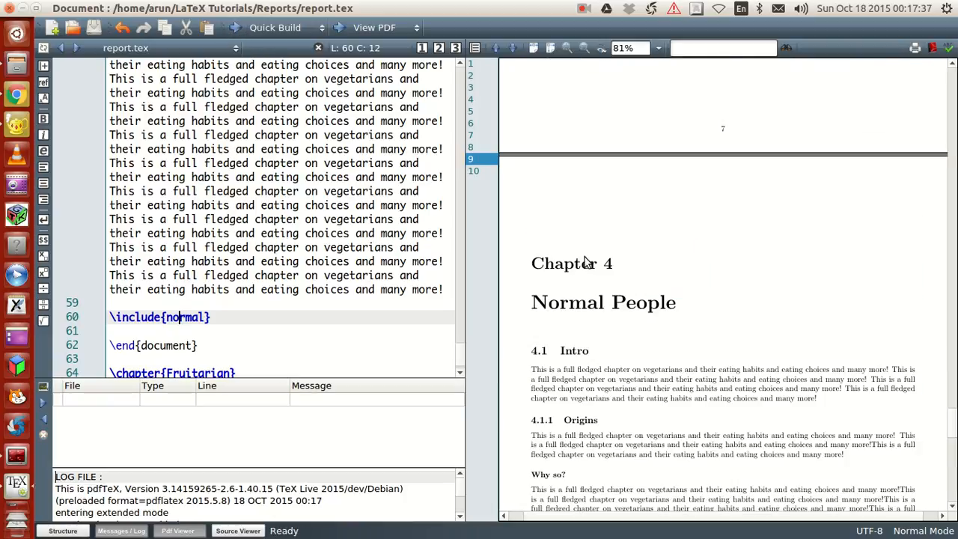
mouse_move(22, 138)
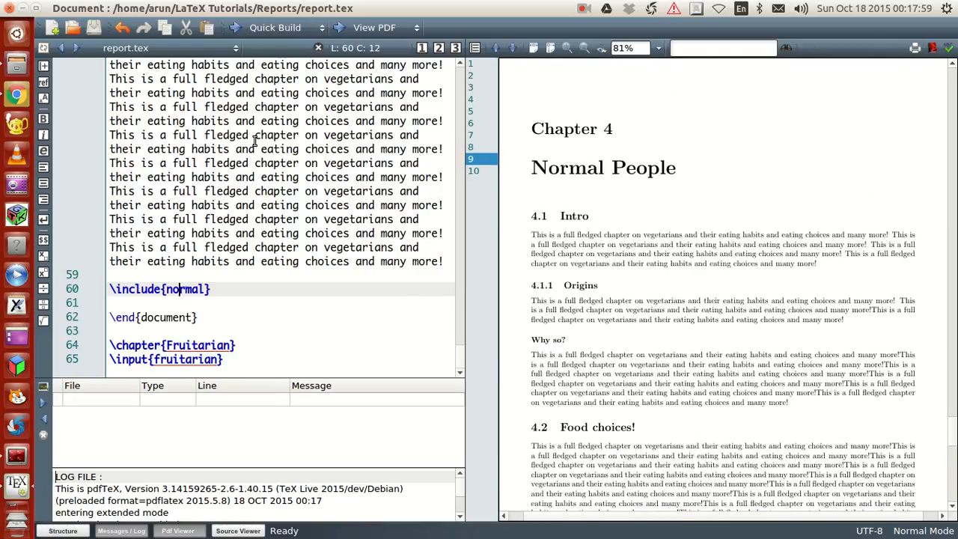
mouse_move(331, 280)
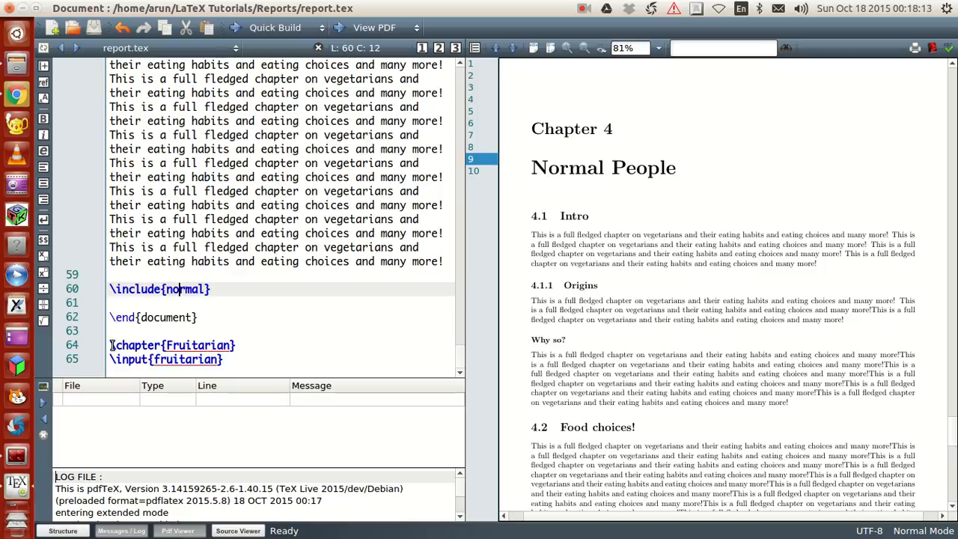
Replace the stray line with \chapter{Fruitarian} and \input{fruitarian} before \end{document}
triple_click(172, 345)
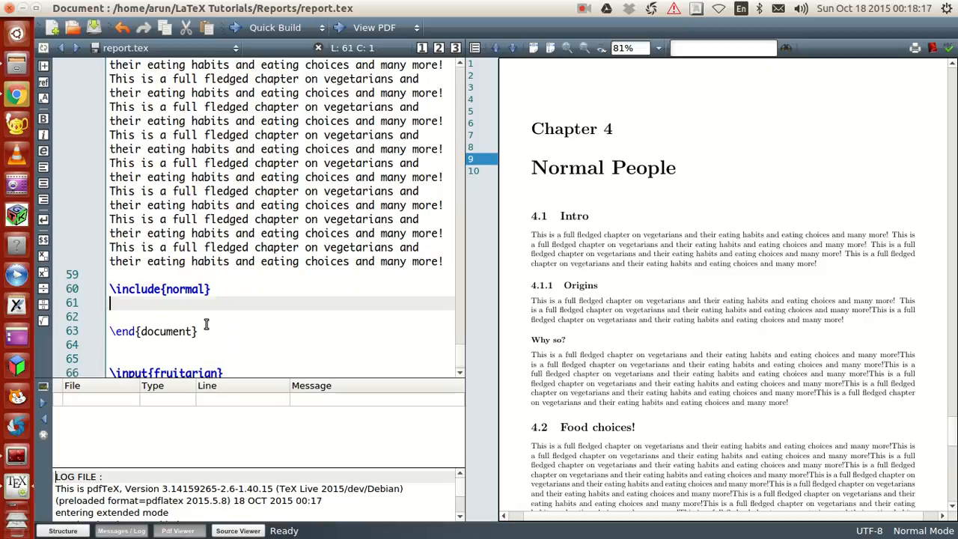
text(\chapter{Fruitarian})
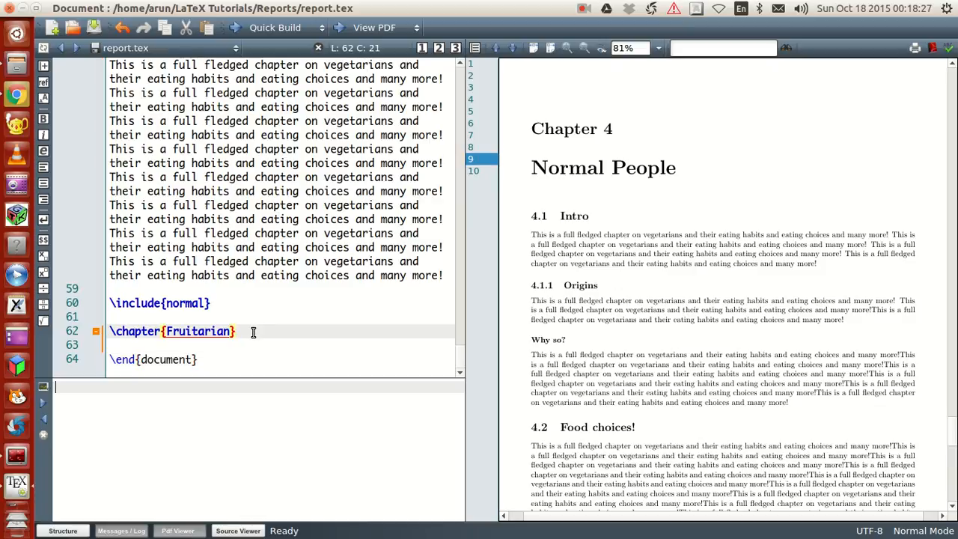
text(\input{fruitarian})
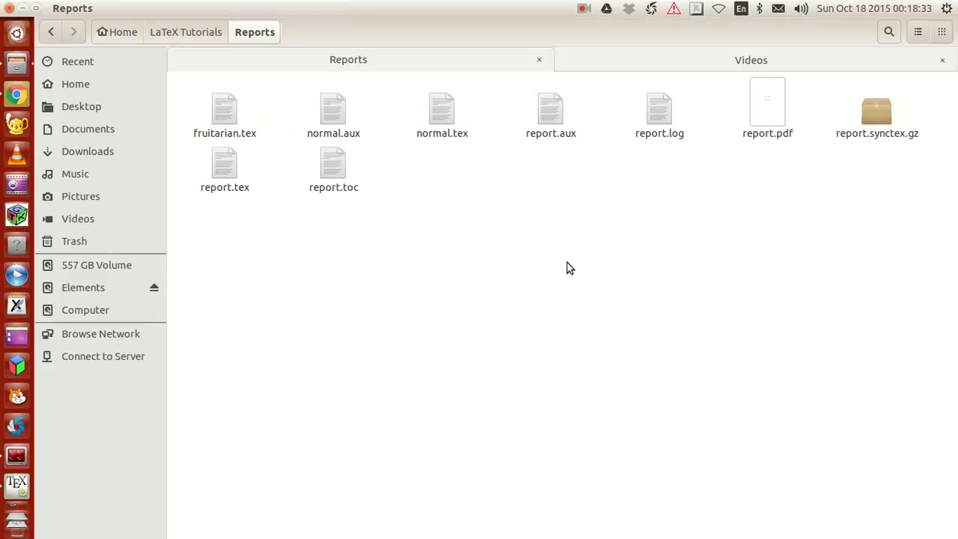
mouse_move(537, 248)
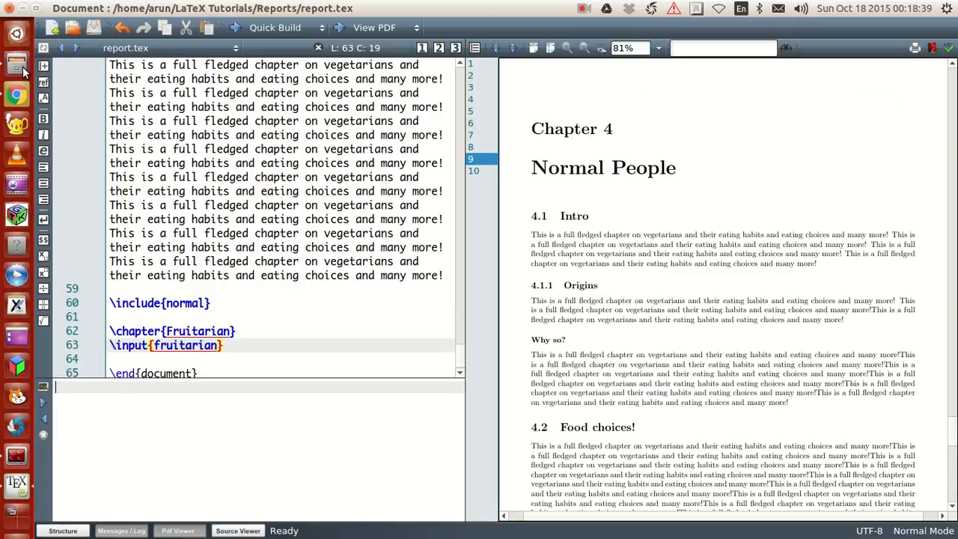
Open fruitarian.tex from Reports with Geany via its context menu
right_click(224, 108)
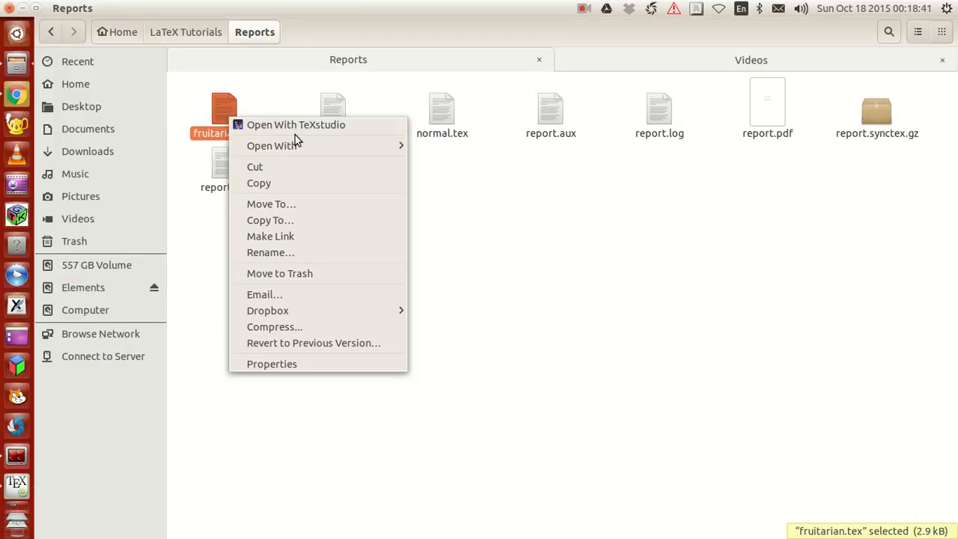
click(296, 124)
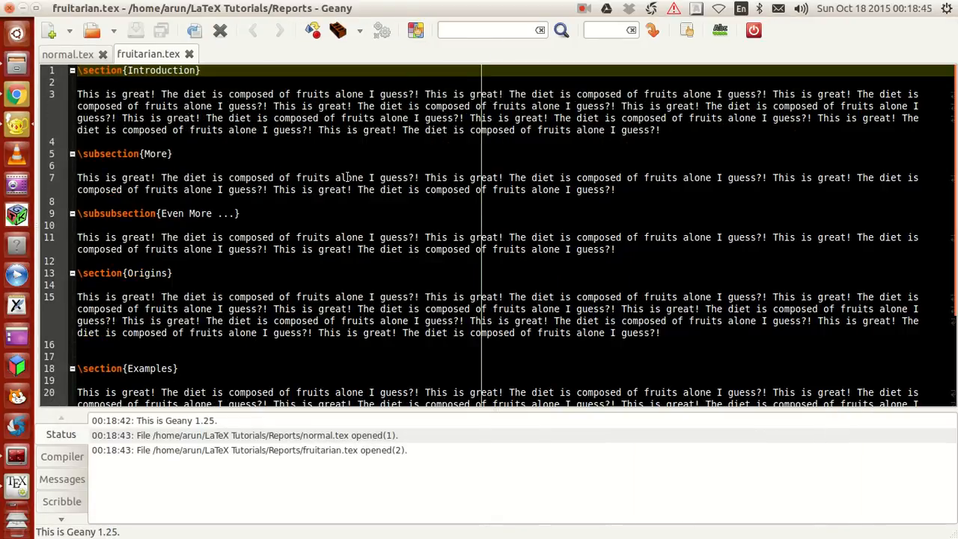
View normal.tex in Geany to see it starts with its own chapter heading, unlike fruitarian.tex
click(67, 54)
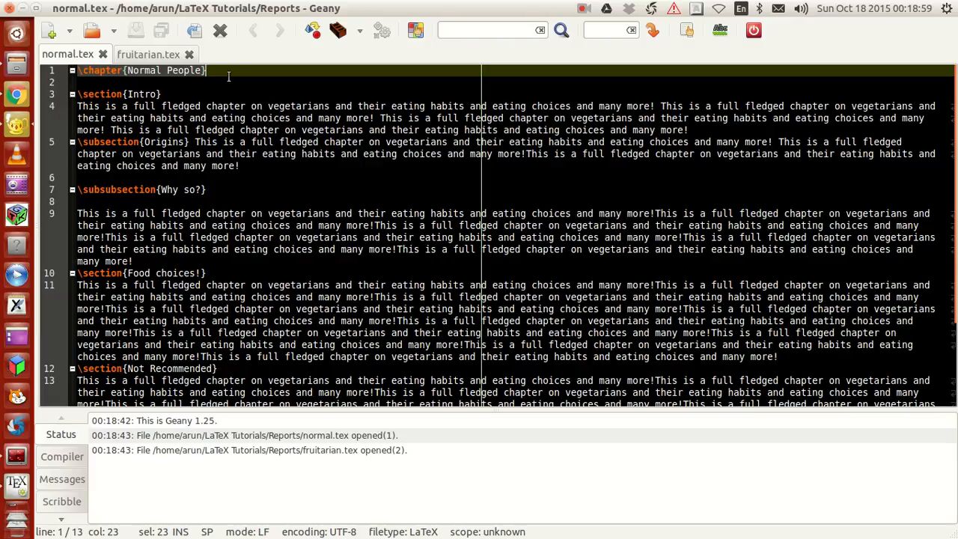
mouse_move(93, 73)
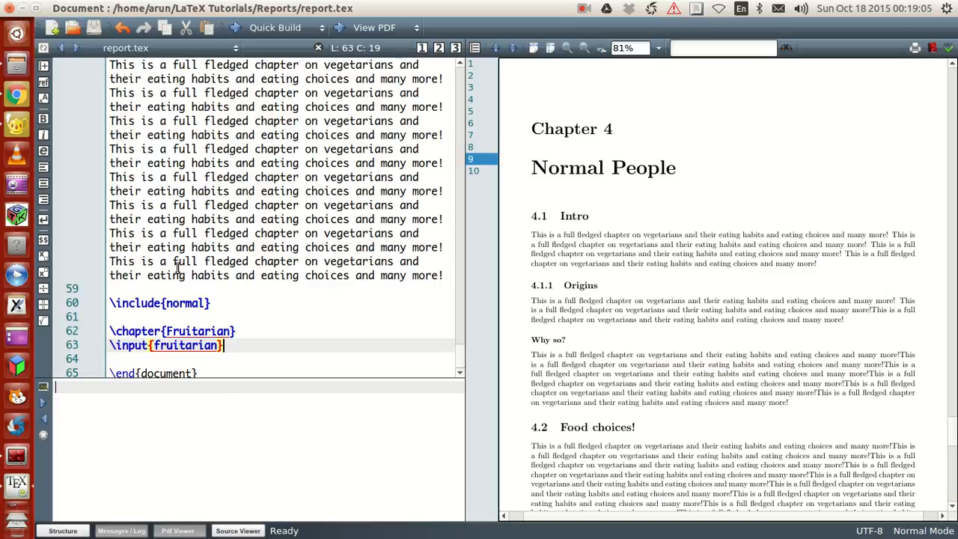
mouse_move(229, 299)
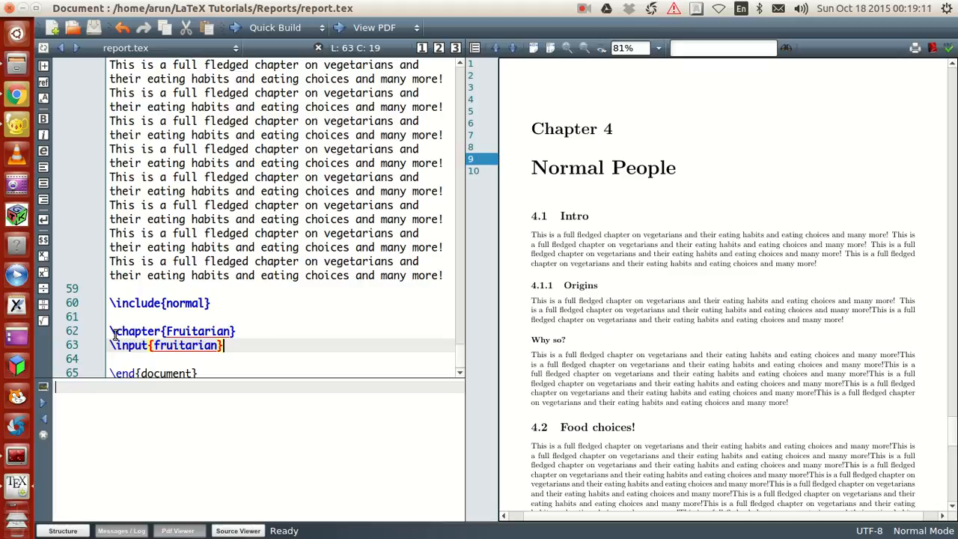
mouse_move(238, 328)
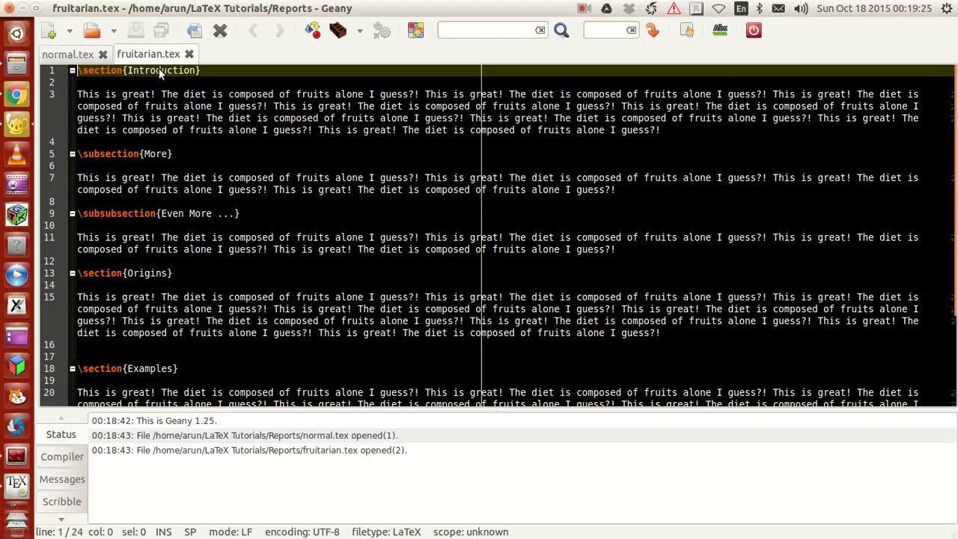
scroll(down, 3)
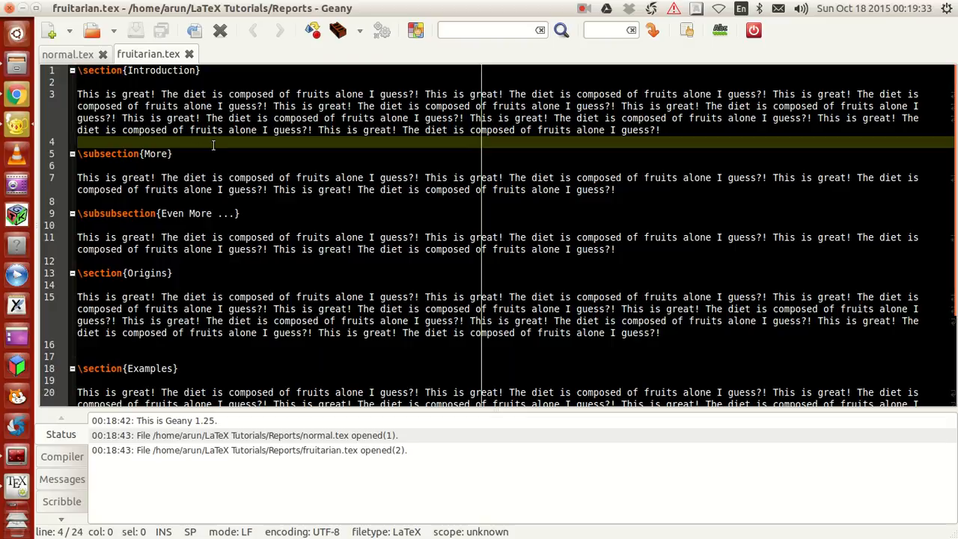
mouse_move(15, 483)
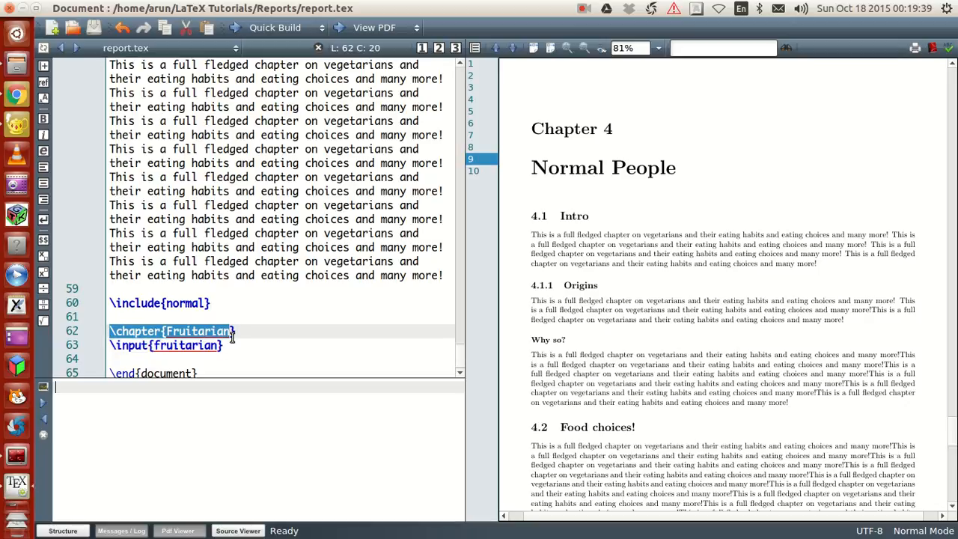
Quick Build report.tex so the PDF gains Chapter 5 Fruitarian in its contents
click(255, 338)
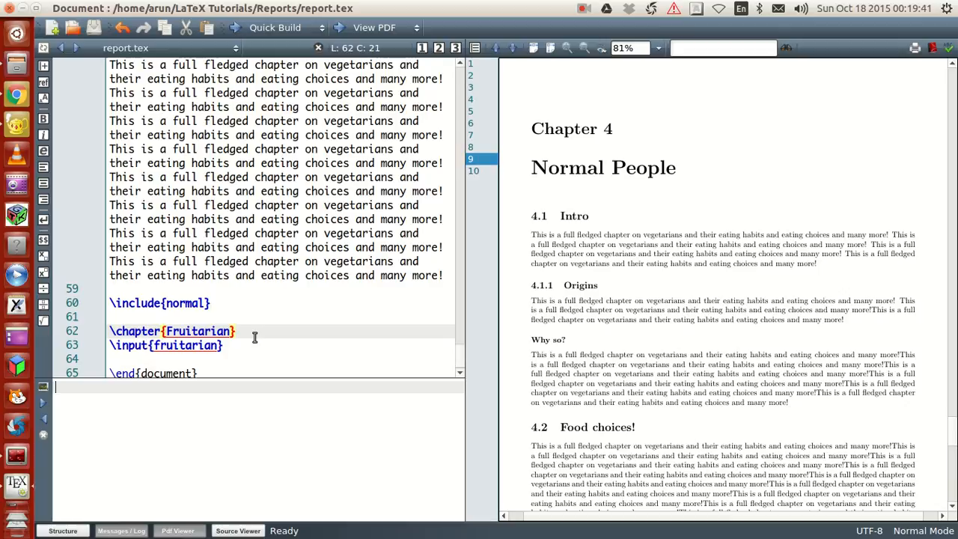
mouse_move(216, 377)
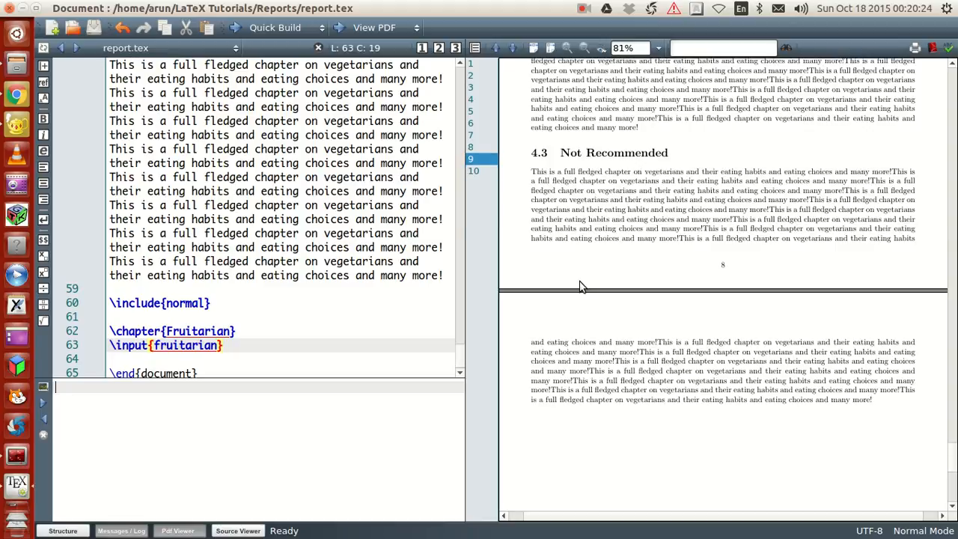
click(275, 27)
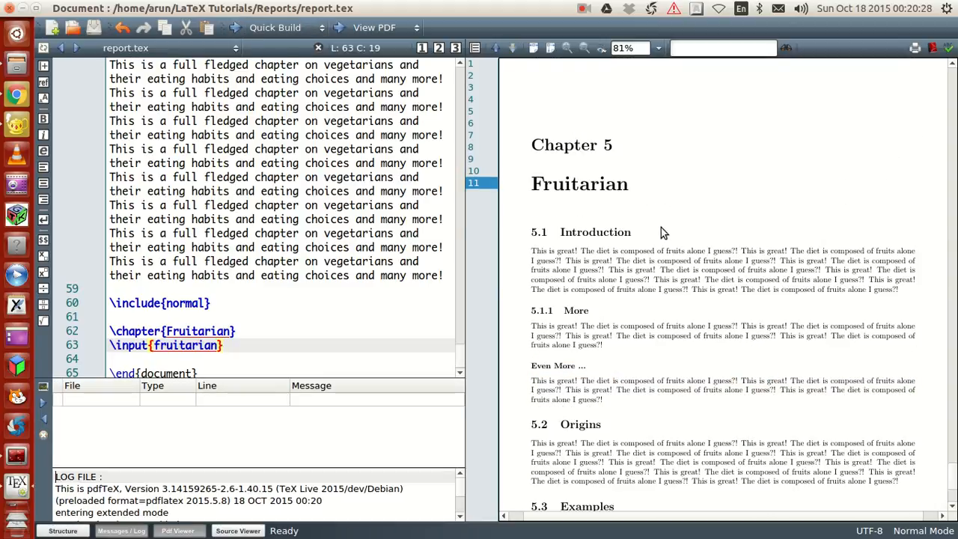
scroll(down, 3)
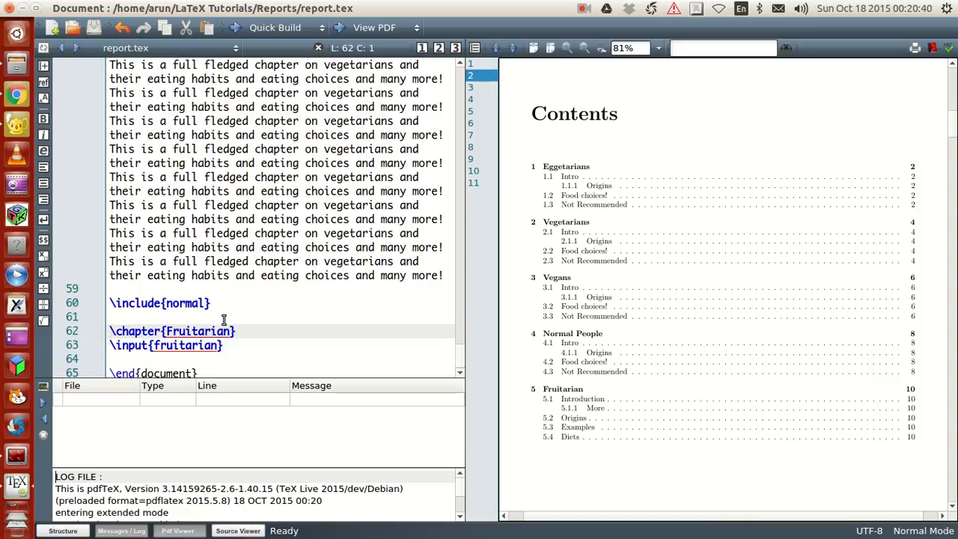
Comment out \chapter{Fruitarian} with % and rebuild so its sections become 4.4–4.6
text(%)
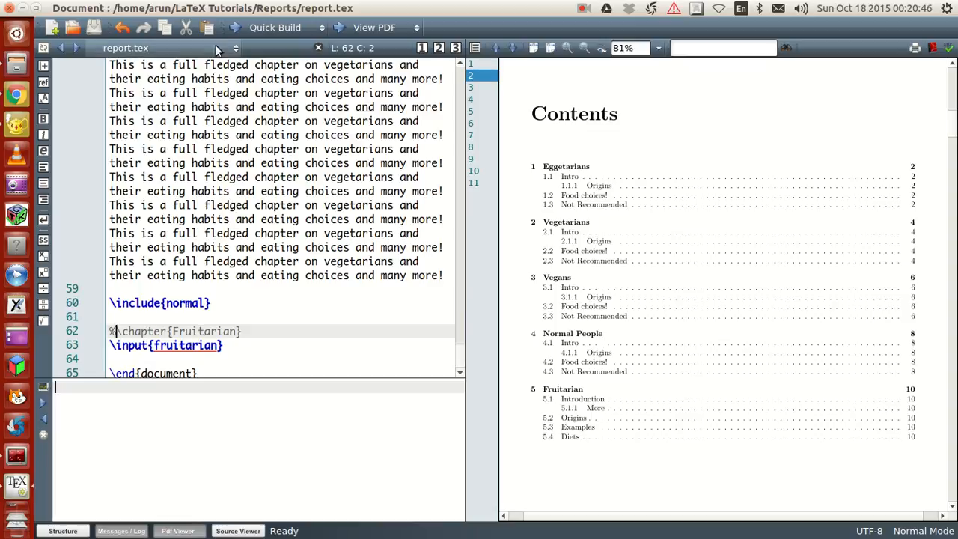
click(275, 27)
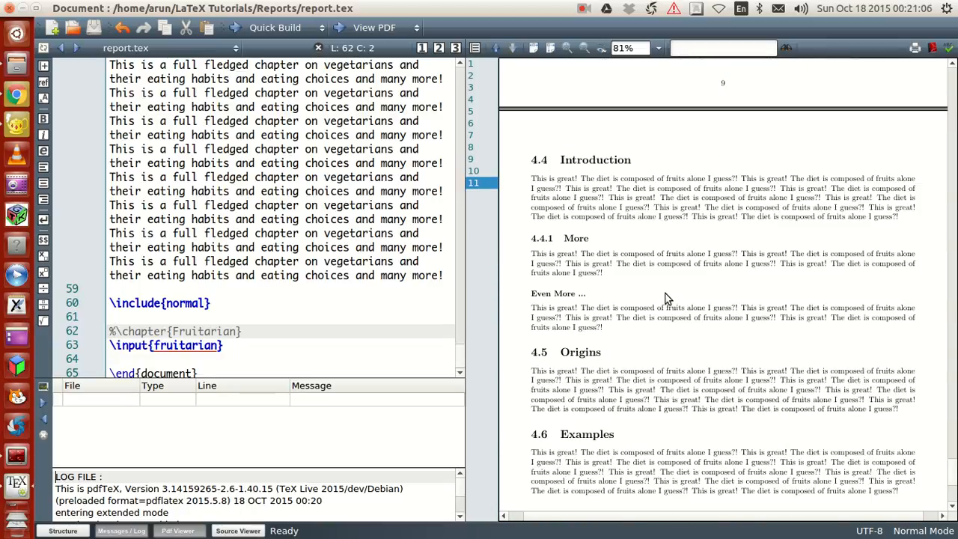
Scroll to the \chapter{Fruitarian} line to restore it uncommented and recompile
scroll(down, 3)
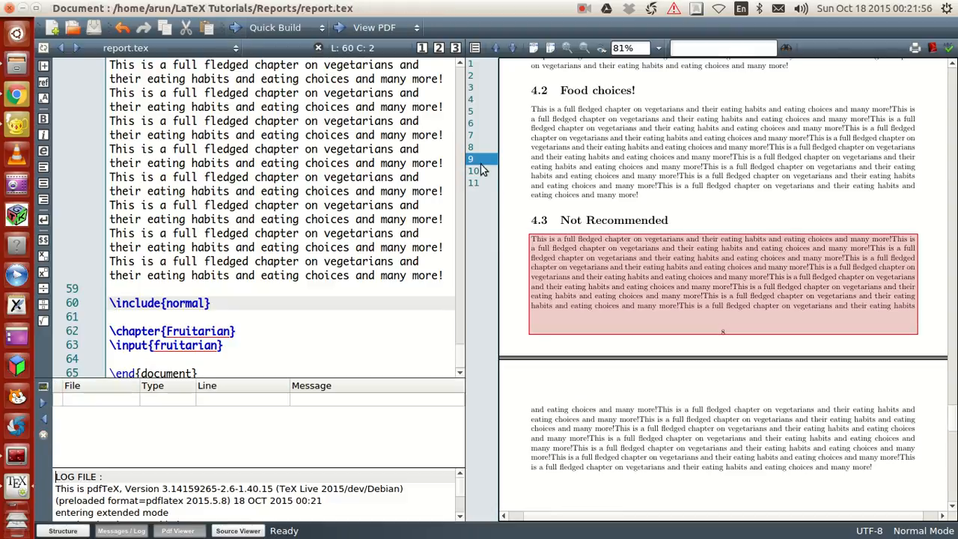
click(275, 28)
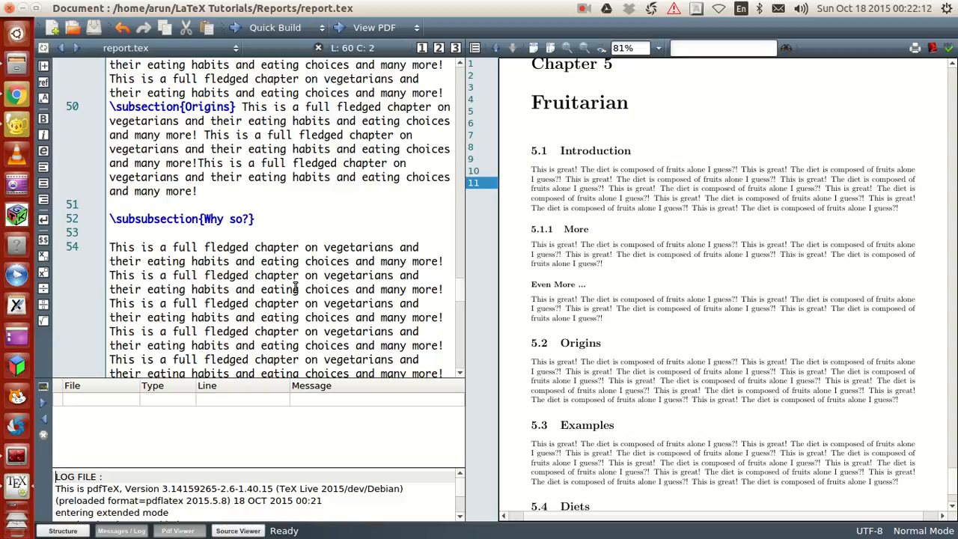
mouse_move(638, 271)
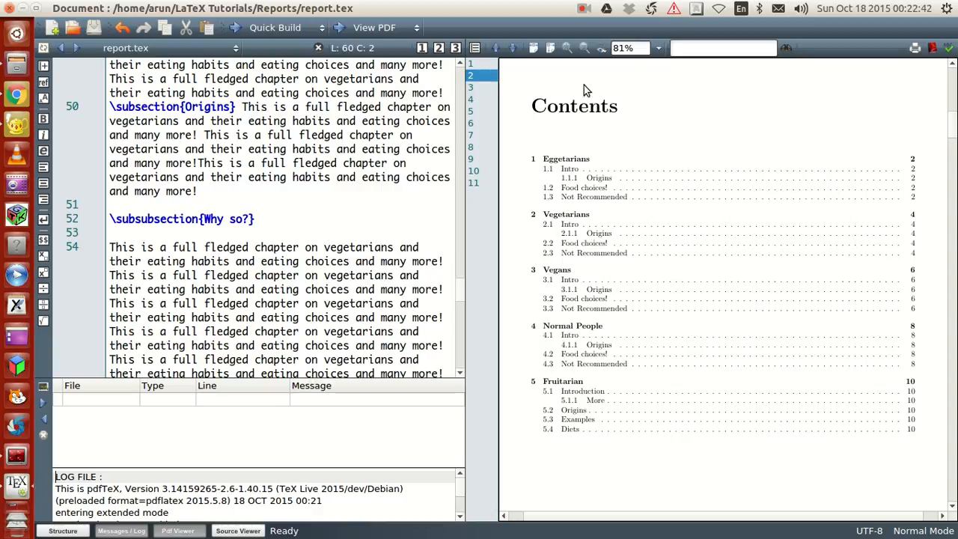
mouse_move(646, 252)
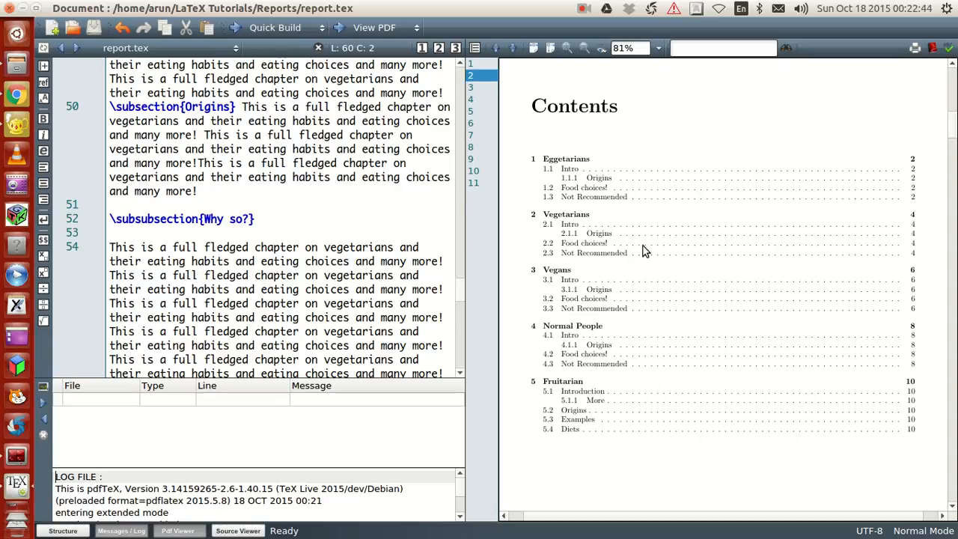